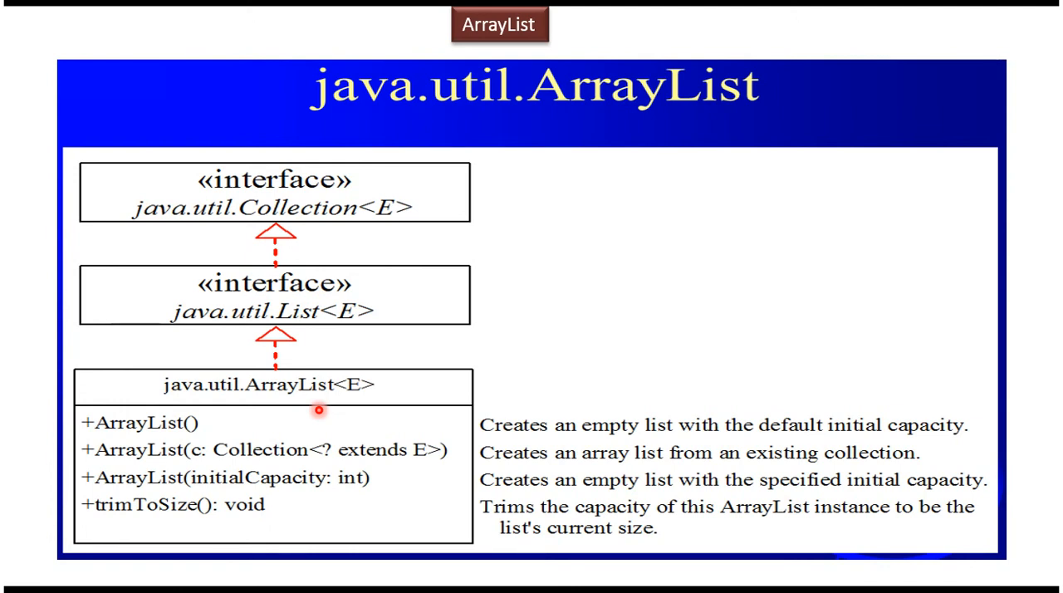
{"action": "mouse_move", "coordinate": [297, 398]}
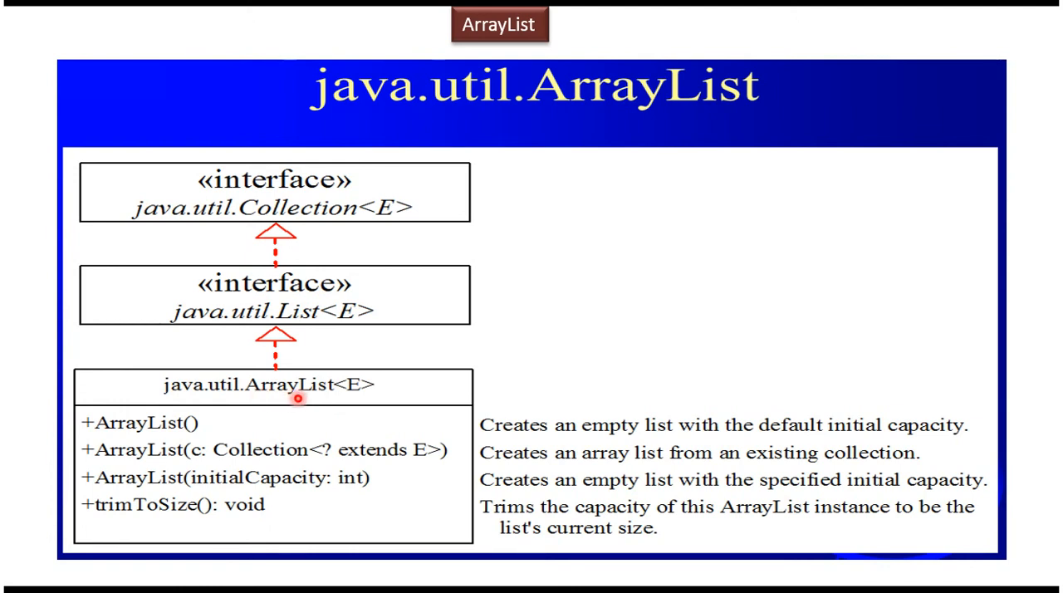
{"action": "mouse_move", "coordinate": [214, 390]}
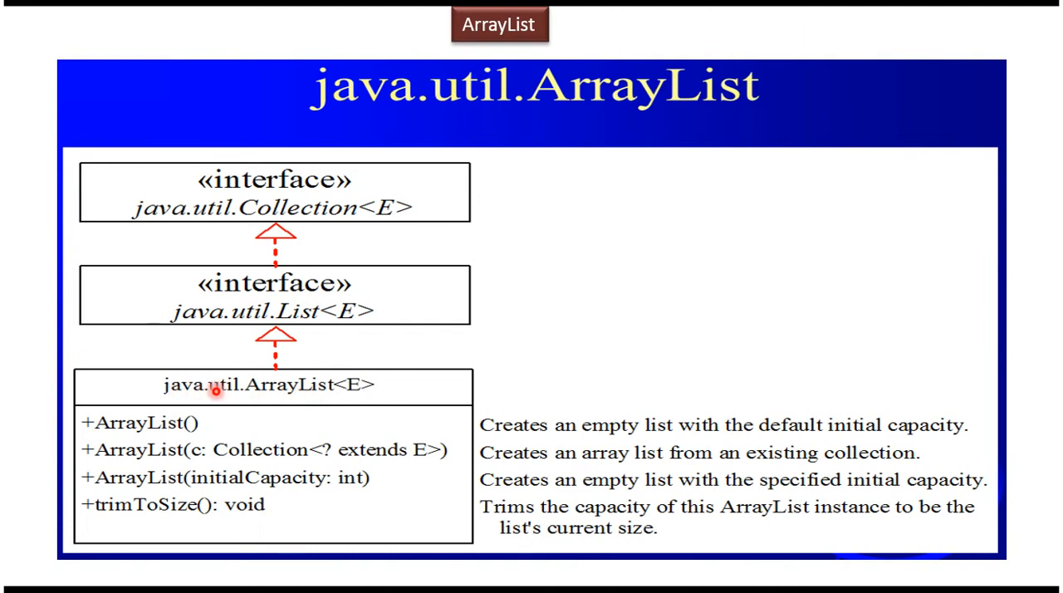
{"action": "mouse_move", "coordinate": [286, 318]}
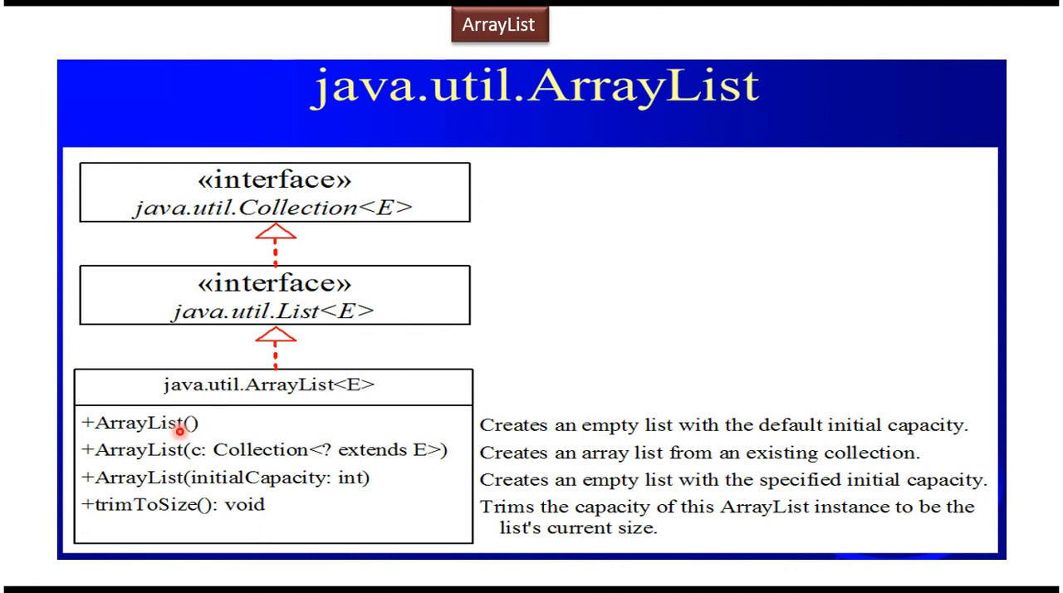
{"action": "mouse_move", "coordinate": [203, 434]}
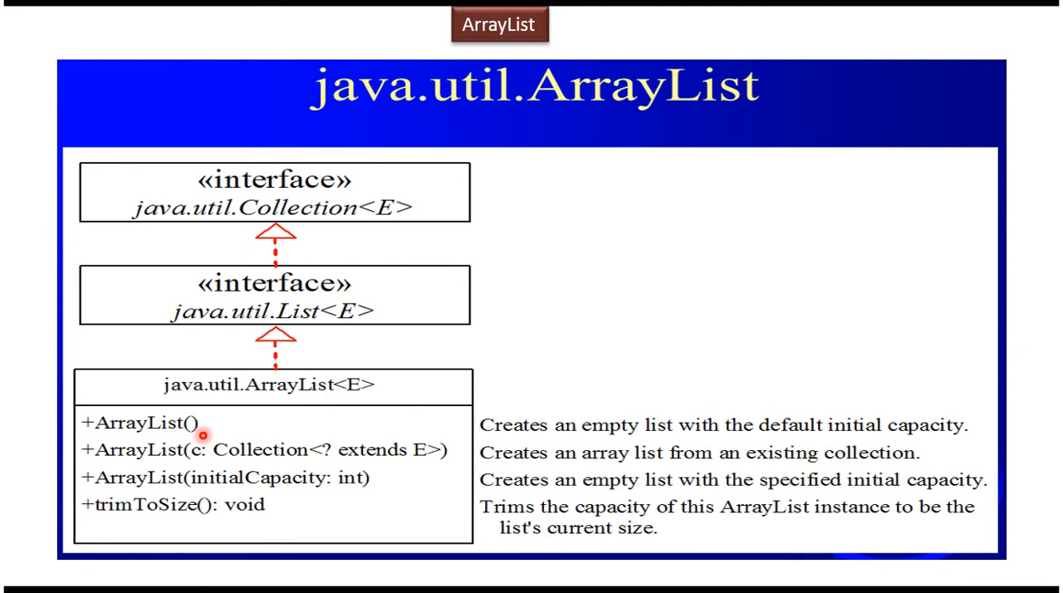
{"action": "mouse_move", "coordinate": [137, 463]}
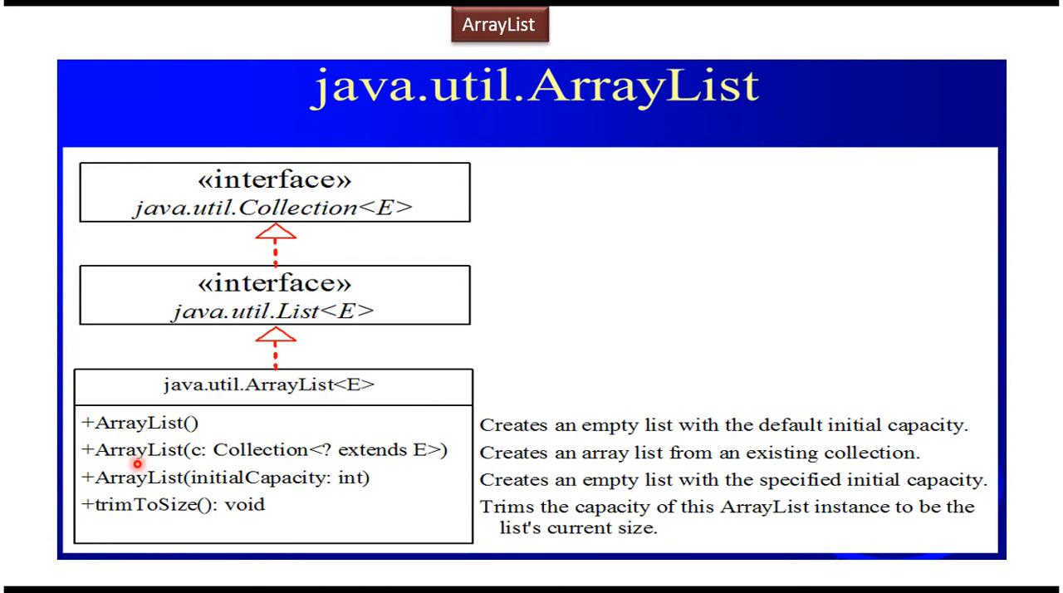
{"action": "mouse_move", "coordinate": [225, 461]}
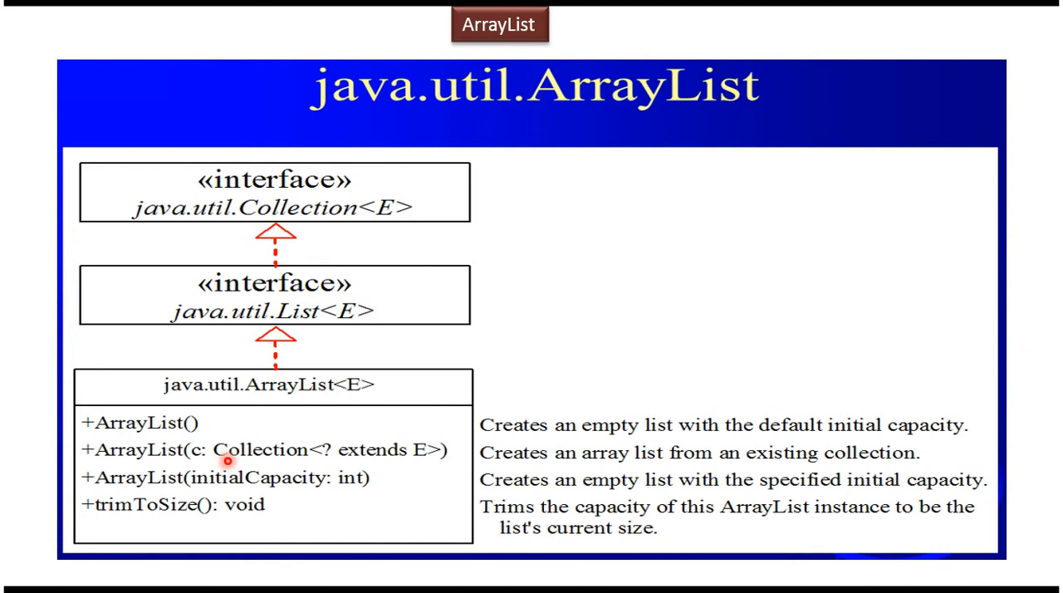
{"action": "mouse_move", "coordinate": [153, 486]}
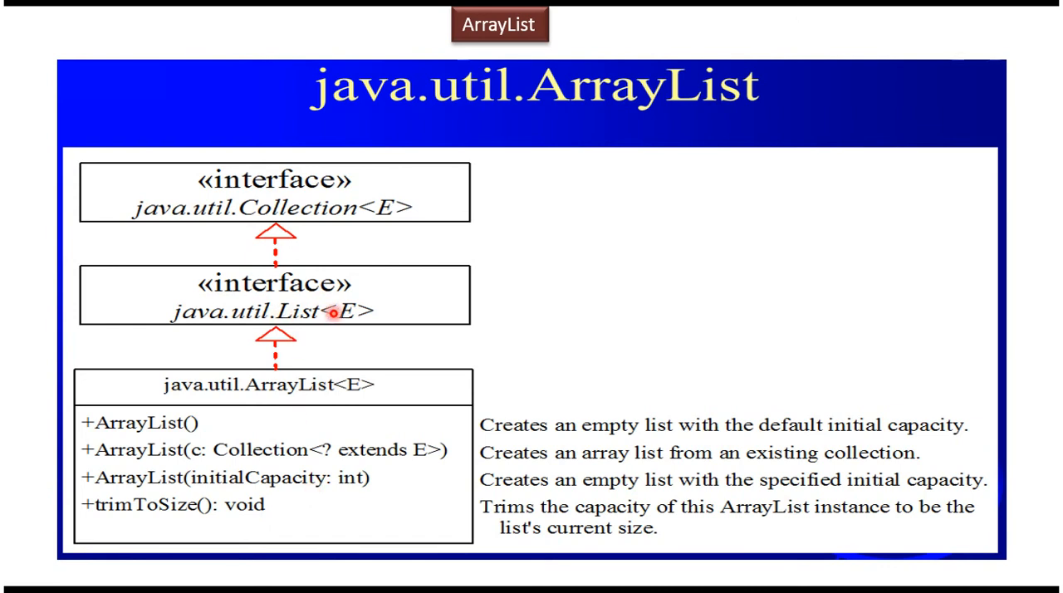
{"action": "mouse_move", "coordinate": [371, 206]}
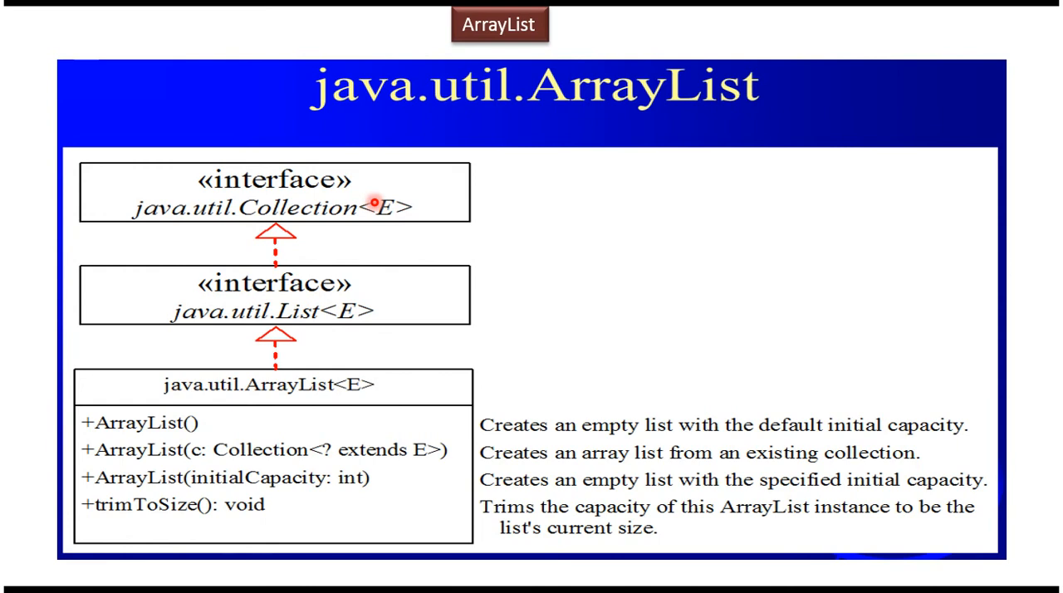